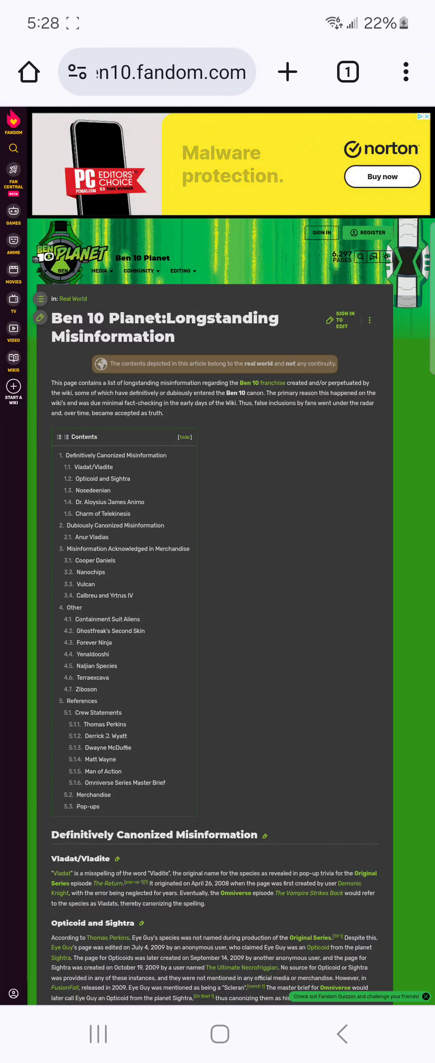
scroll("down", 3)
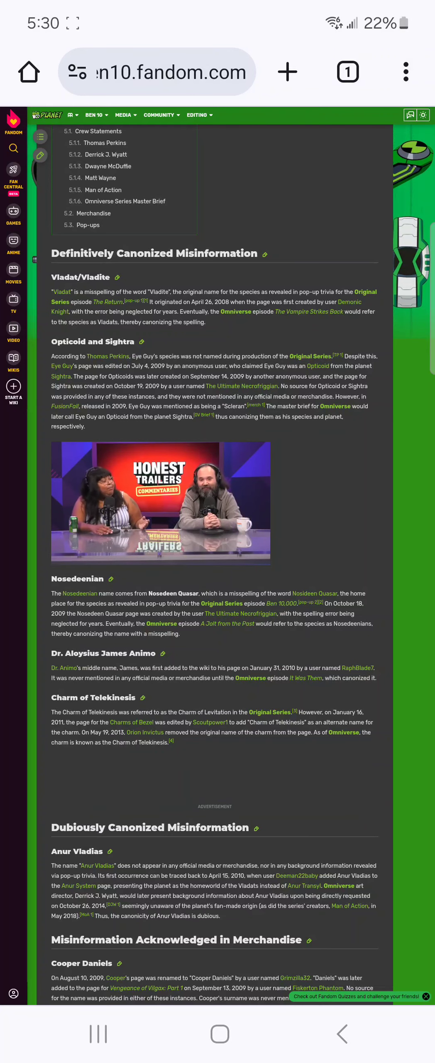
scroll("down", 3)
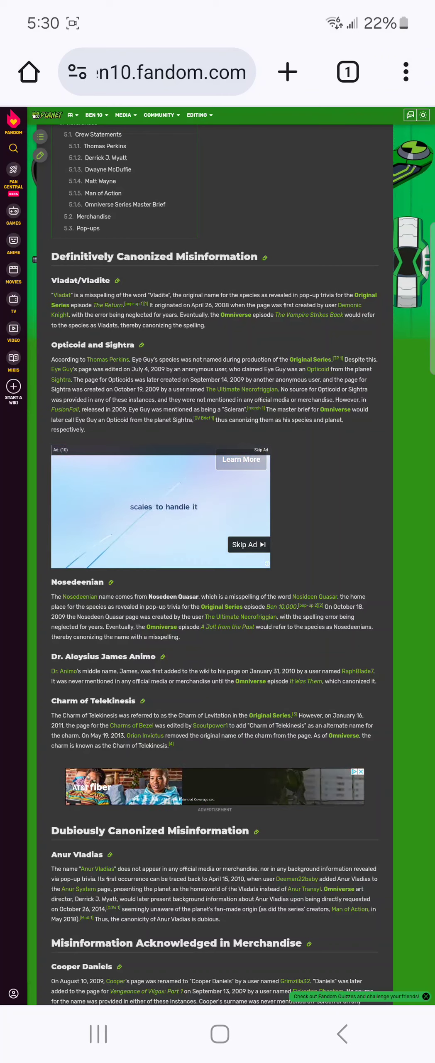
scroll("down", 3)
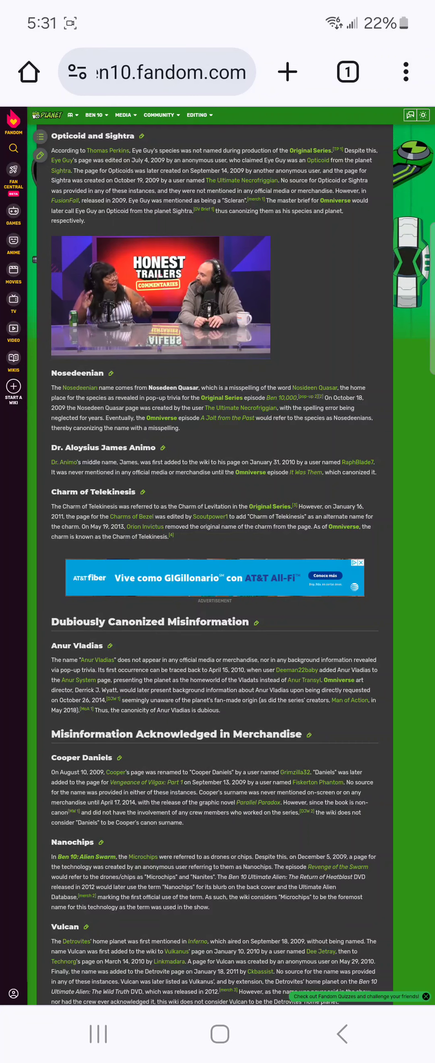
scroll("down", 3)
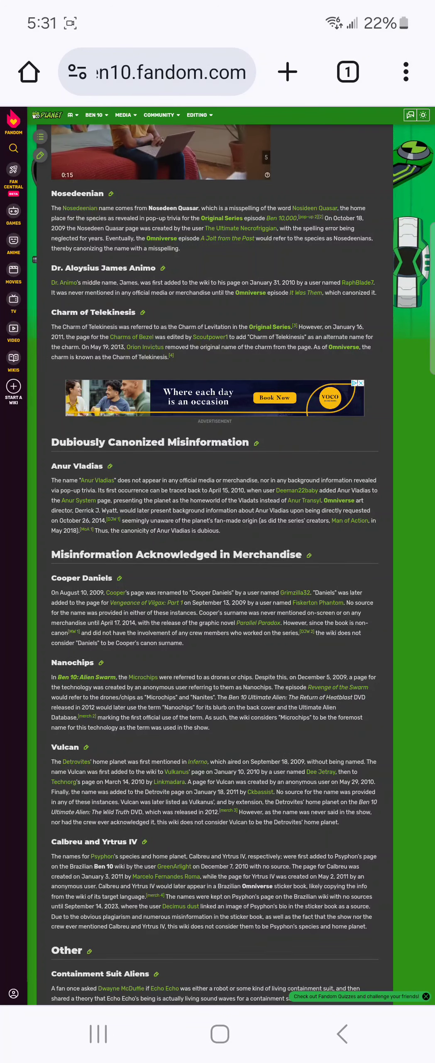
scroll("up", 3)
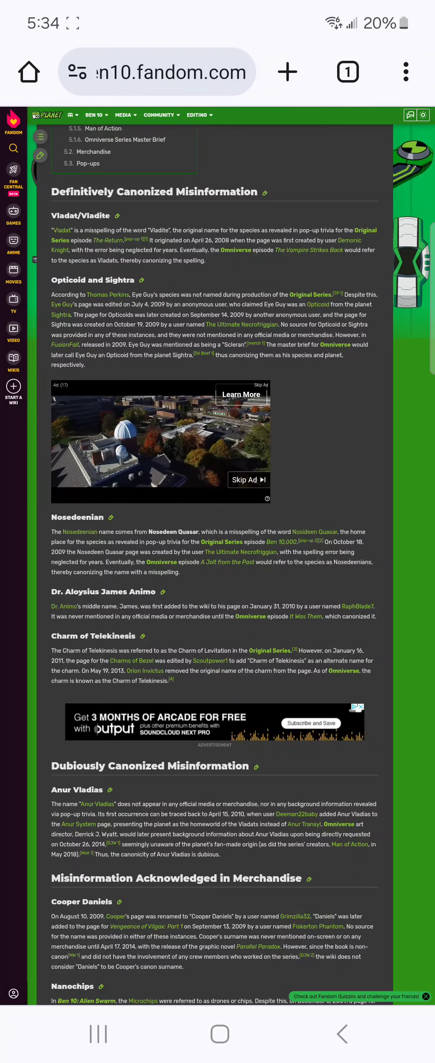
scroll("down", 3)
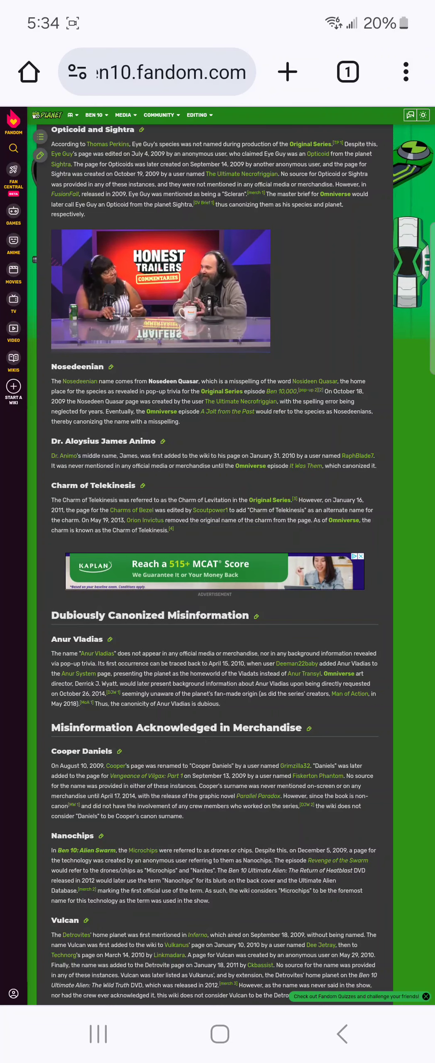
scroll("down", 3)
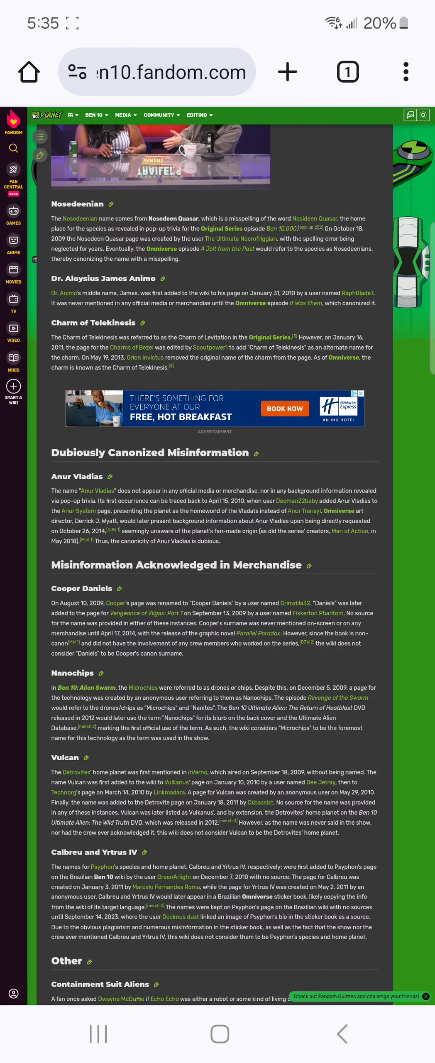
scroll("down", 3)
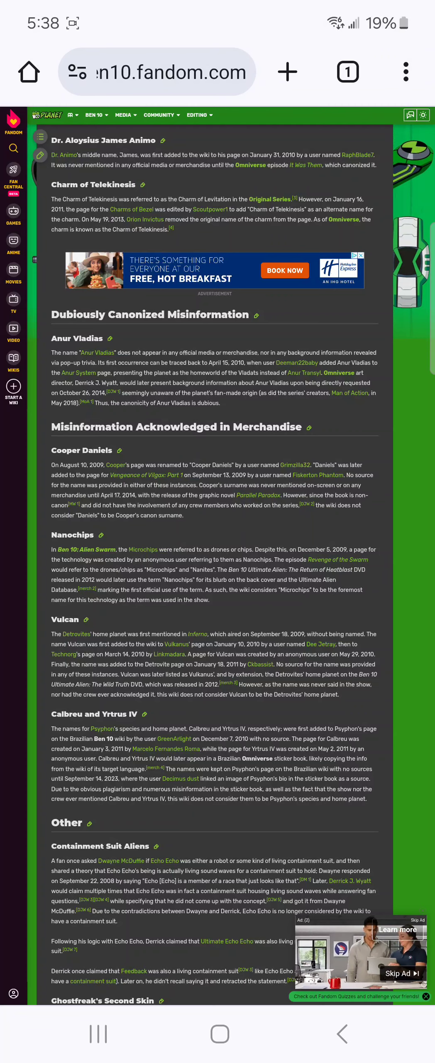
scroll("down", 3)
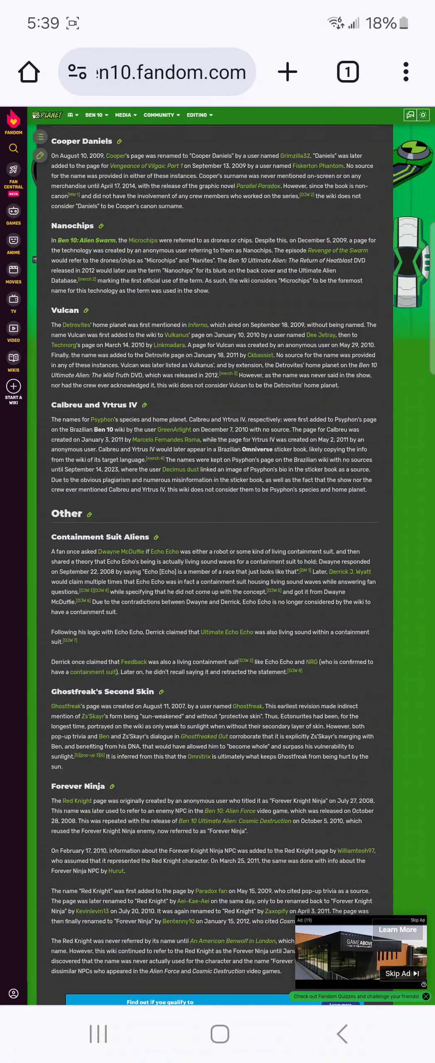
scroll("down", 3)
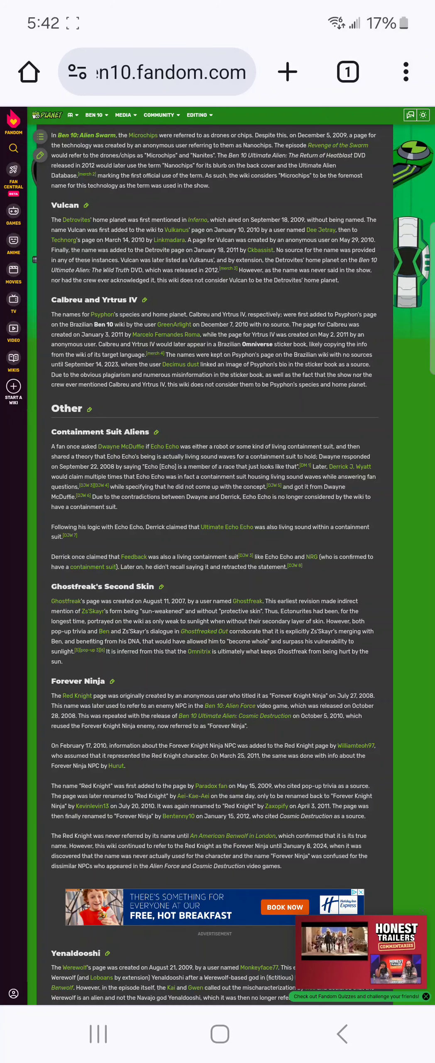
scroll("down", 3)
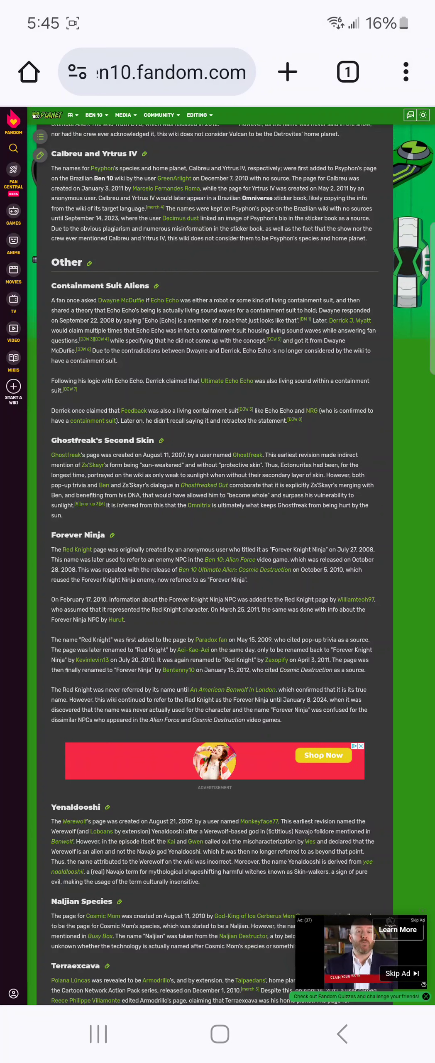
scroll("down", 3)
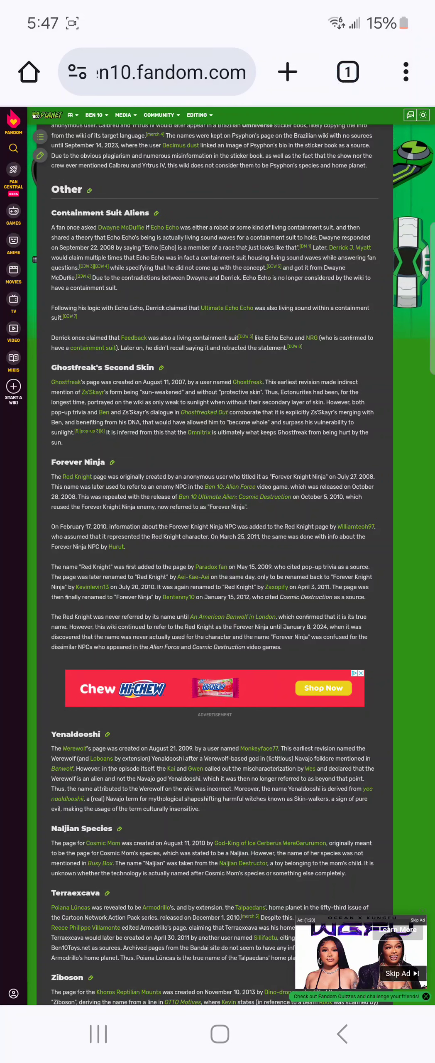
scroll("down", 3)
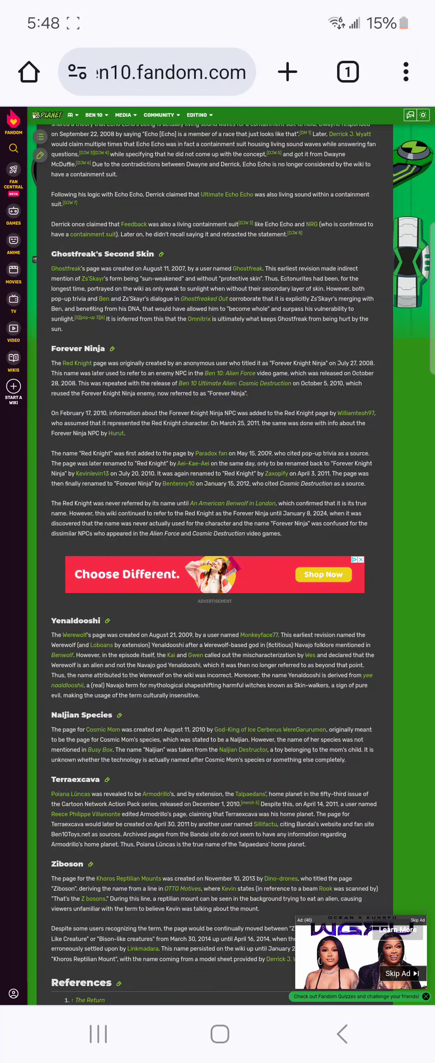
scroll("down", 3)
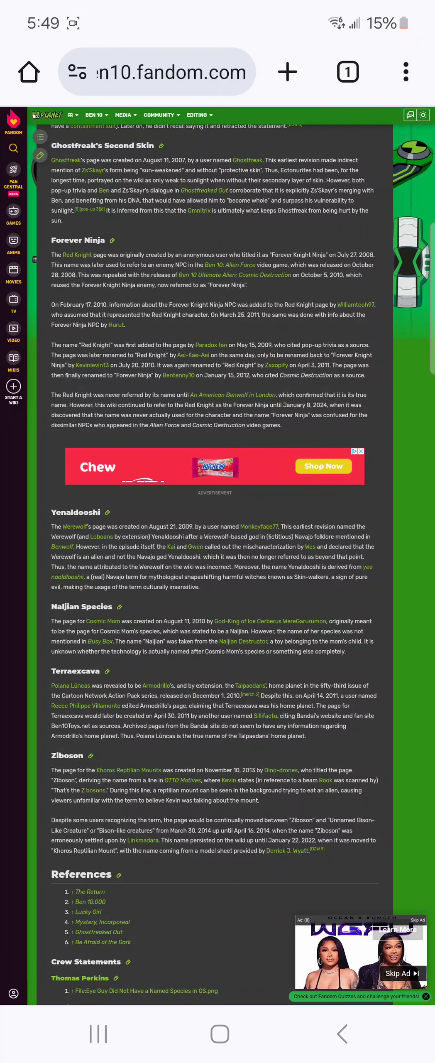
scroll("down", 3)
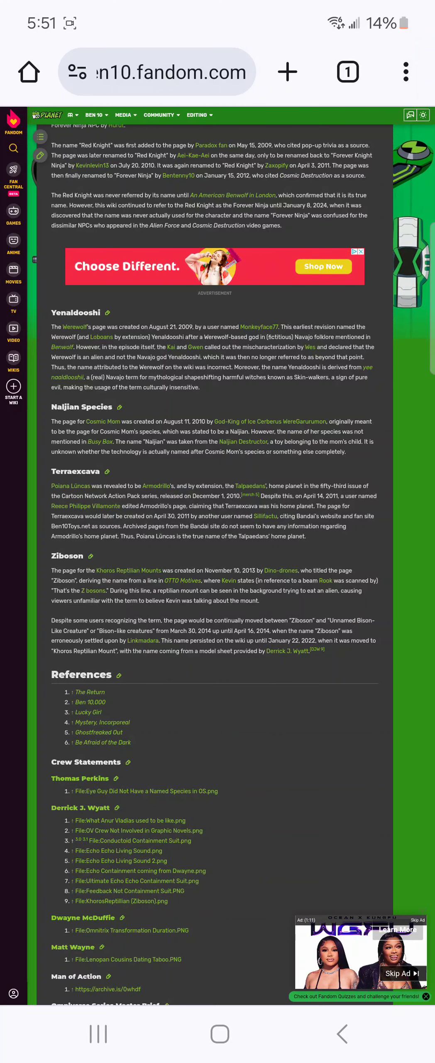
scroll("down", 3)
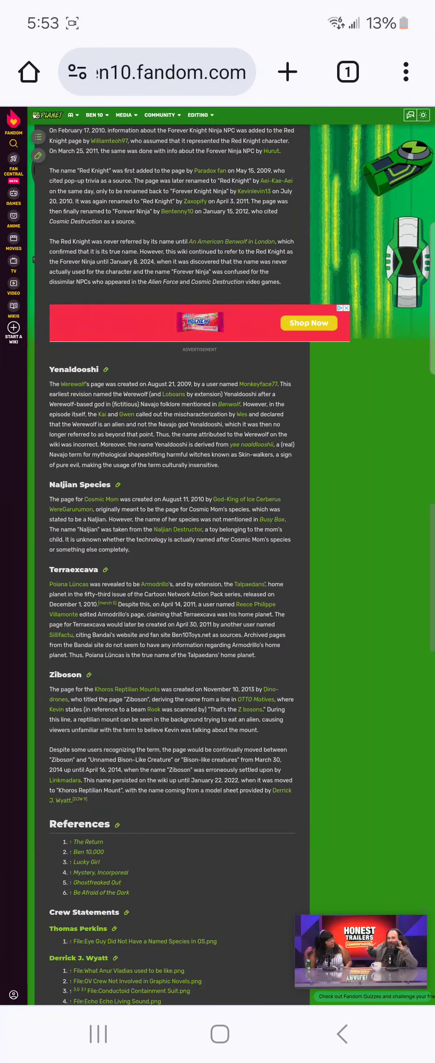
scroll("down", 3)
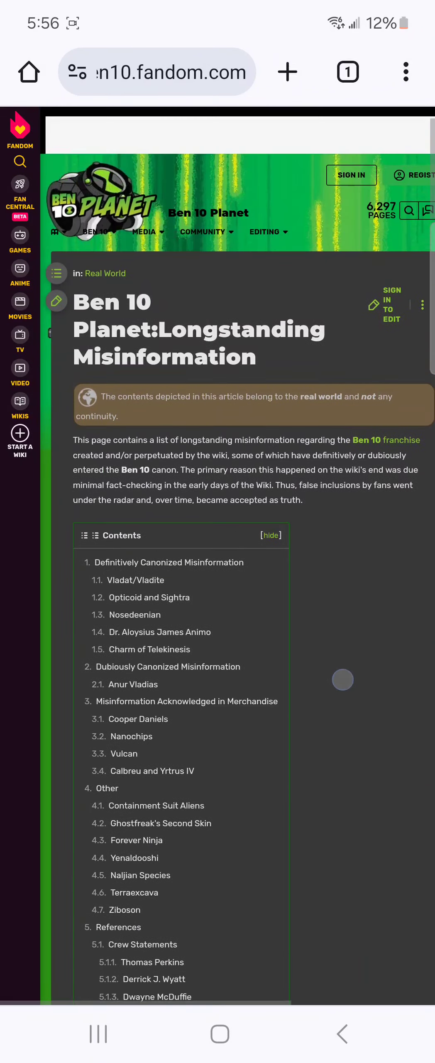
scroll("down", 3)
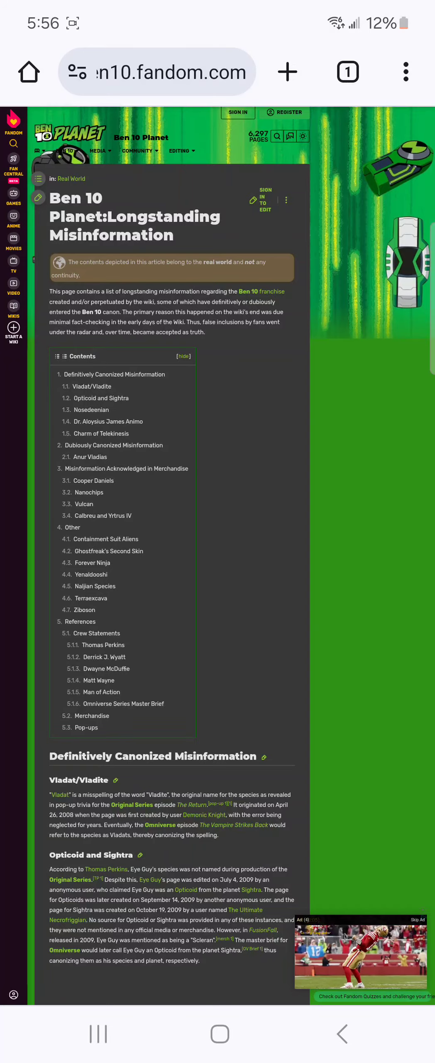
scroll("down", 3)
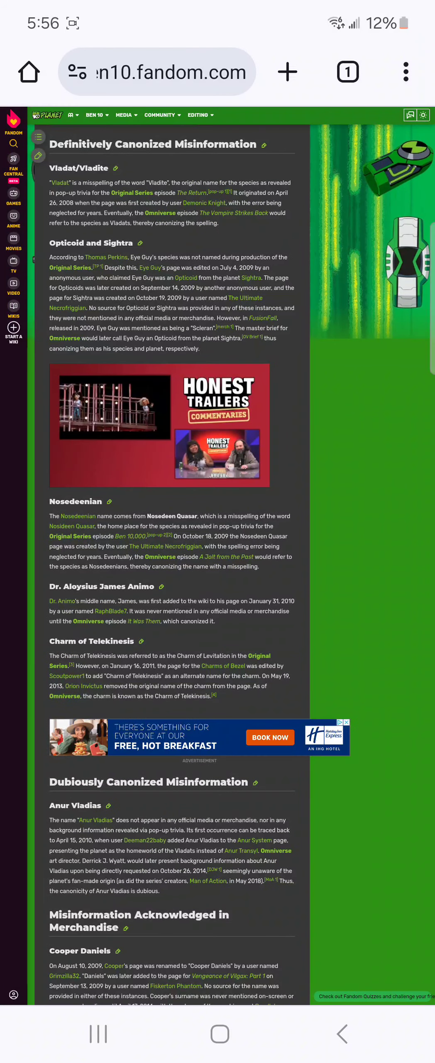
scroll("down", 3)
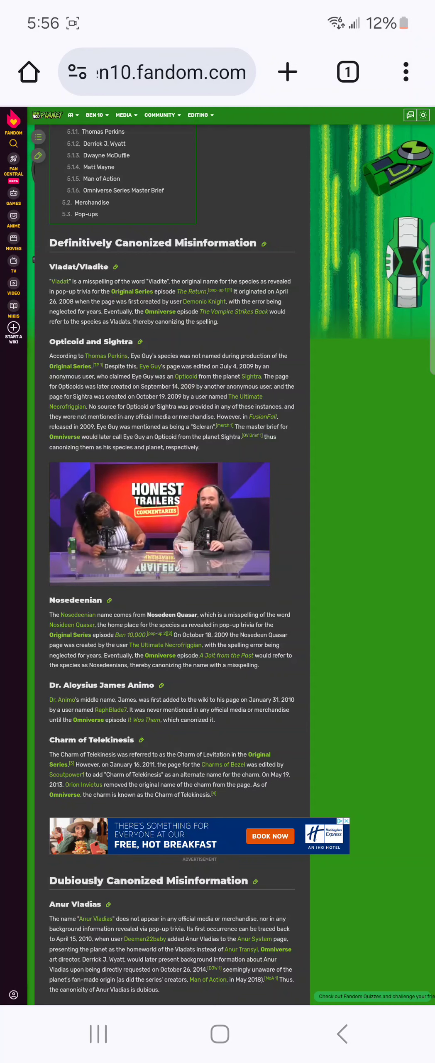
scroll("down", 3)
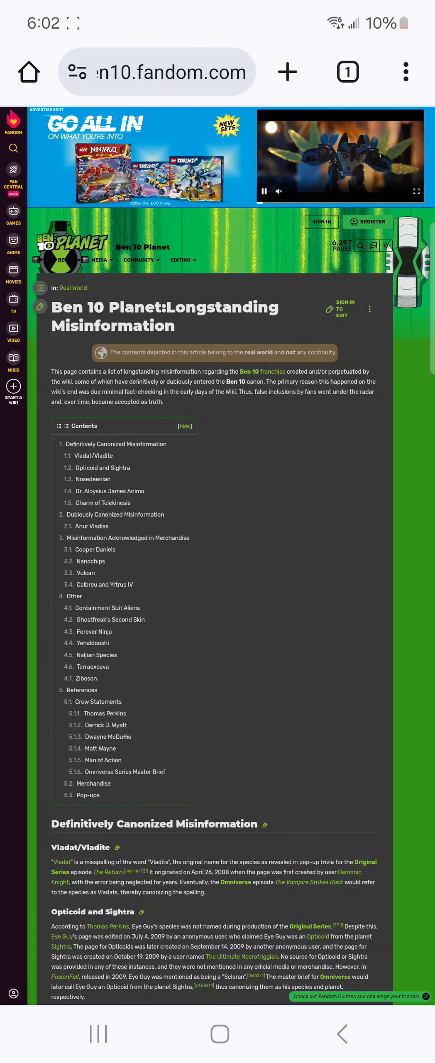
scroll("down", 3)
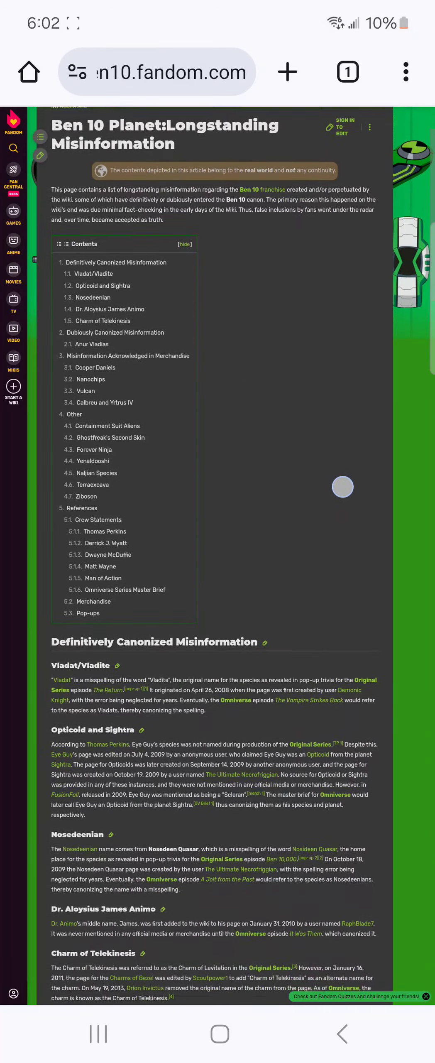
scroll("down", 3)
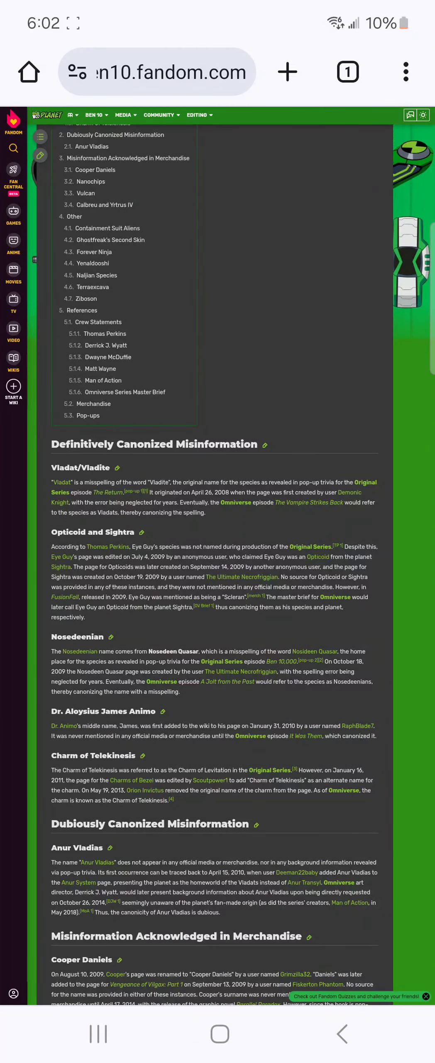
scroll("down", 3)
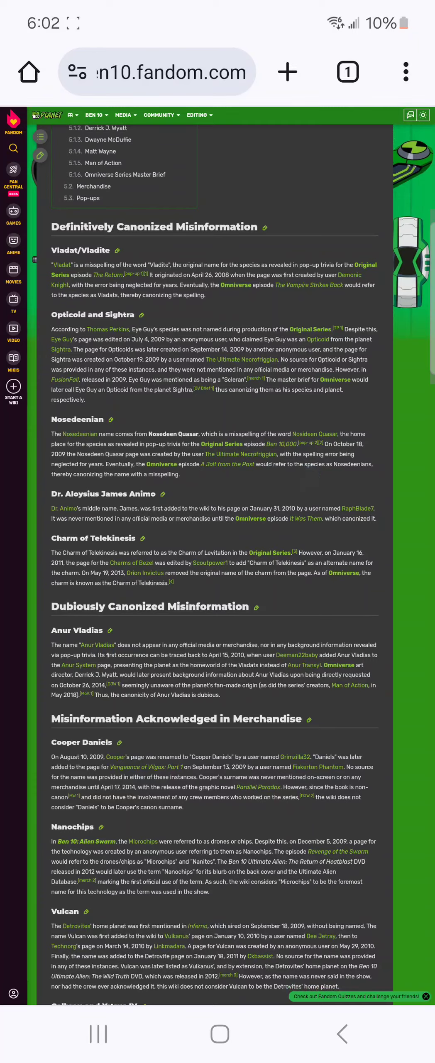
scroll("down", 3)
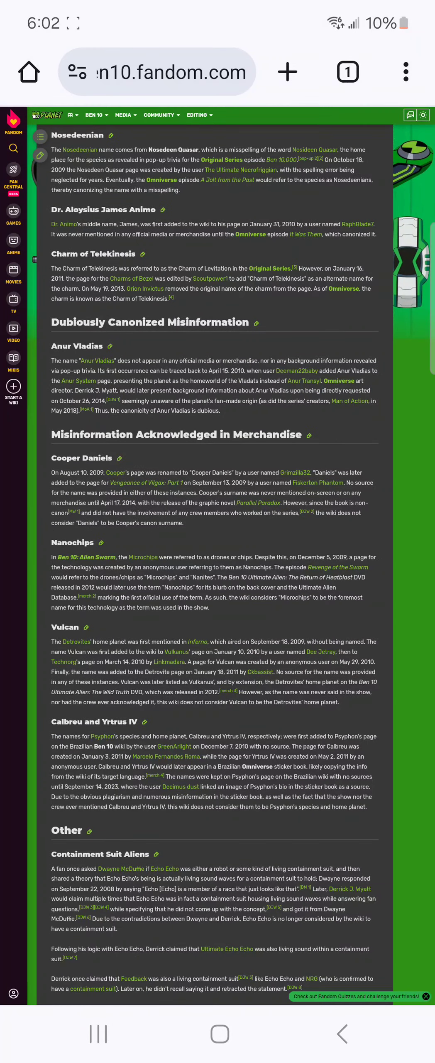
scroll("down", 3)
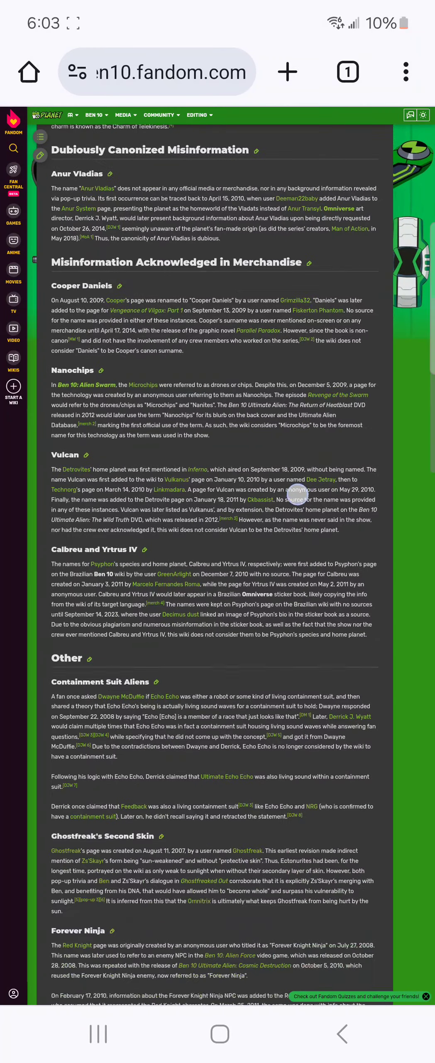
scroll("down", 3)
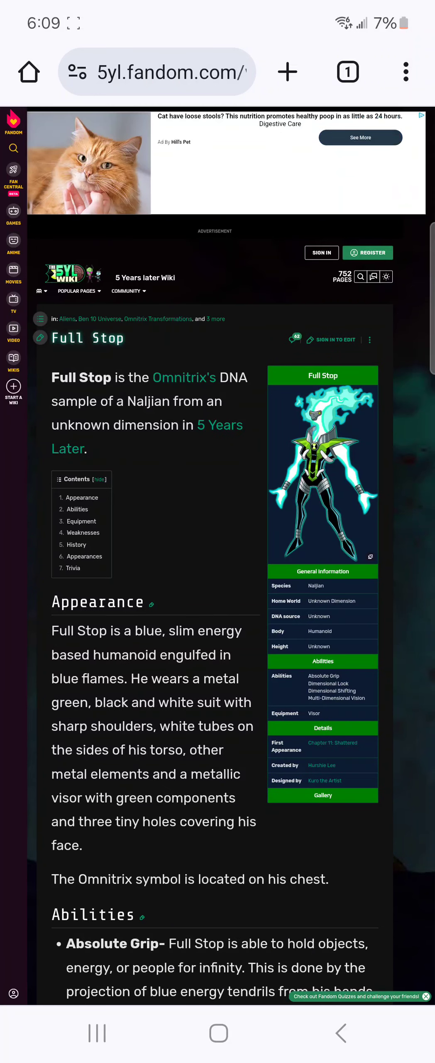
scroll("down", 3)
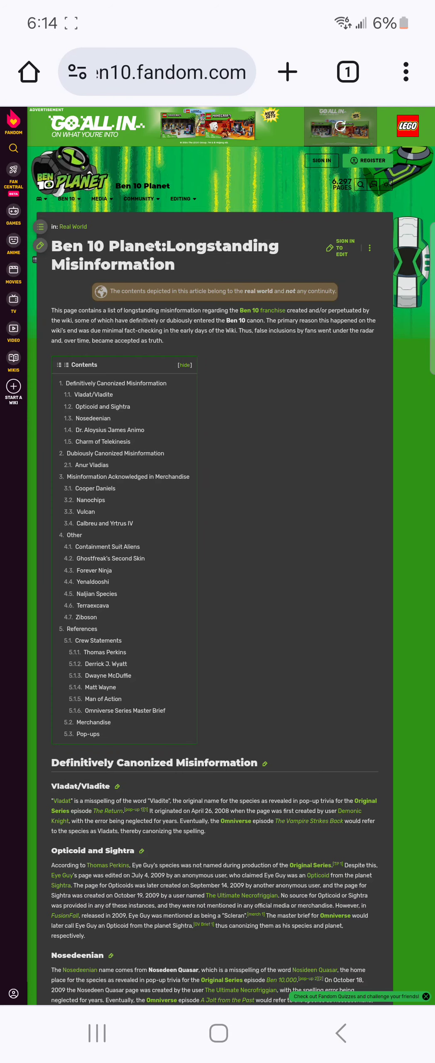
scroll("down", 3)
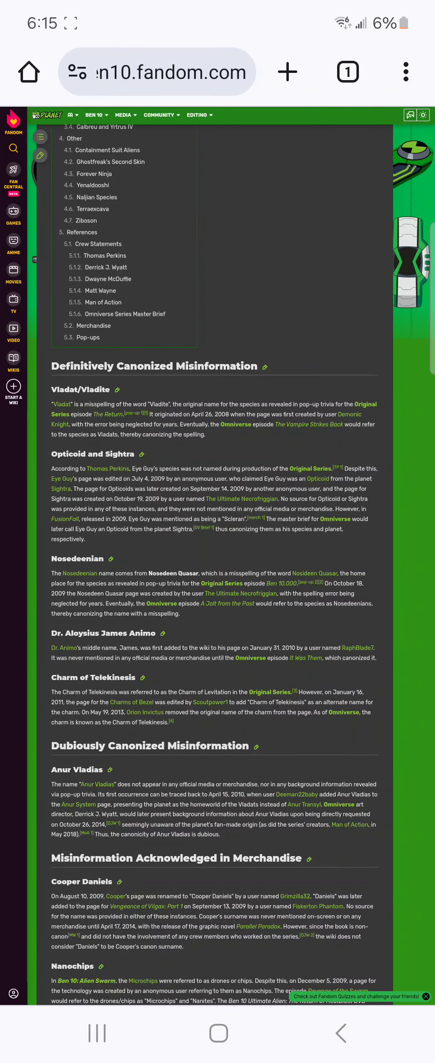